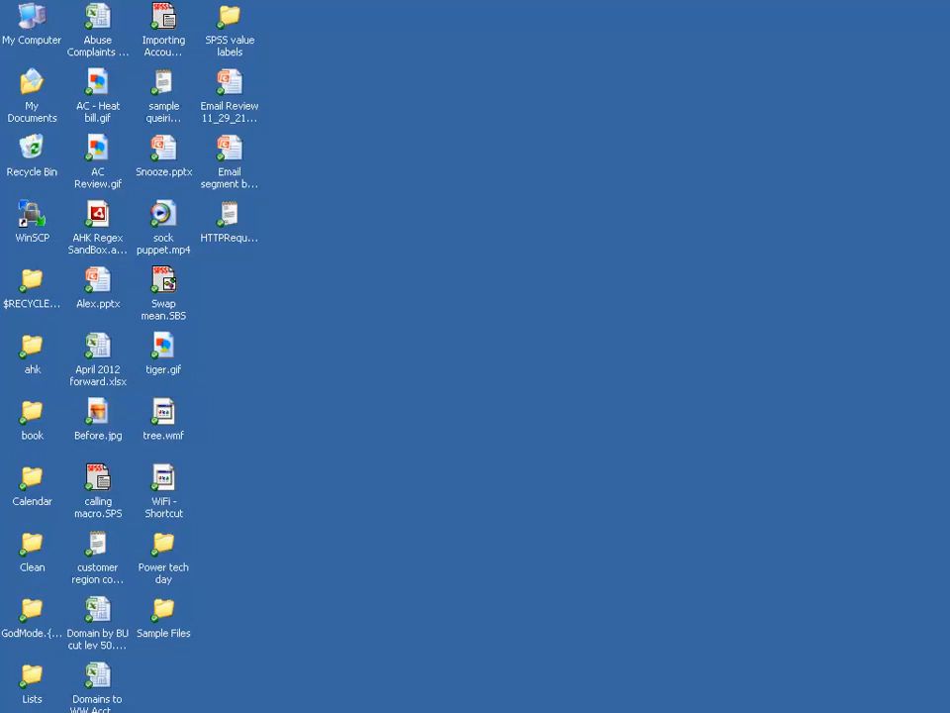
pyautogui.moveTo(846, 542)
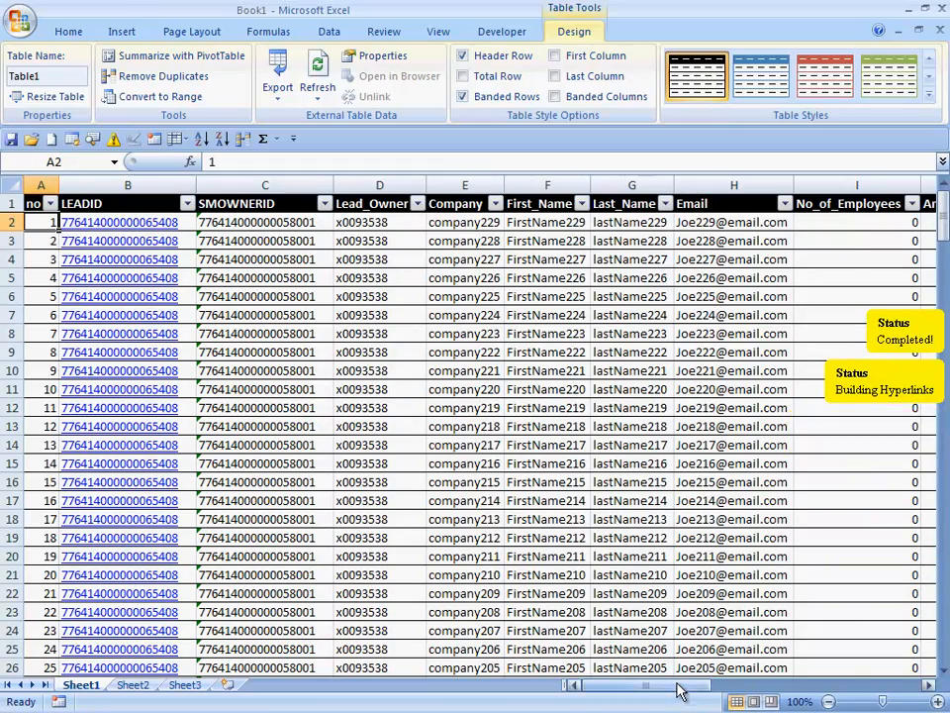
pyautogui.scroll(-3)
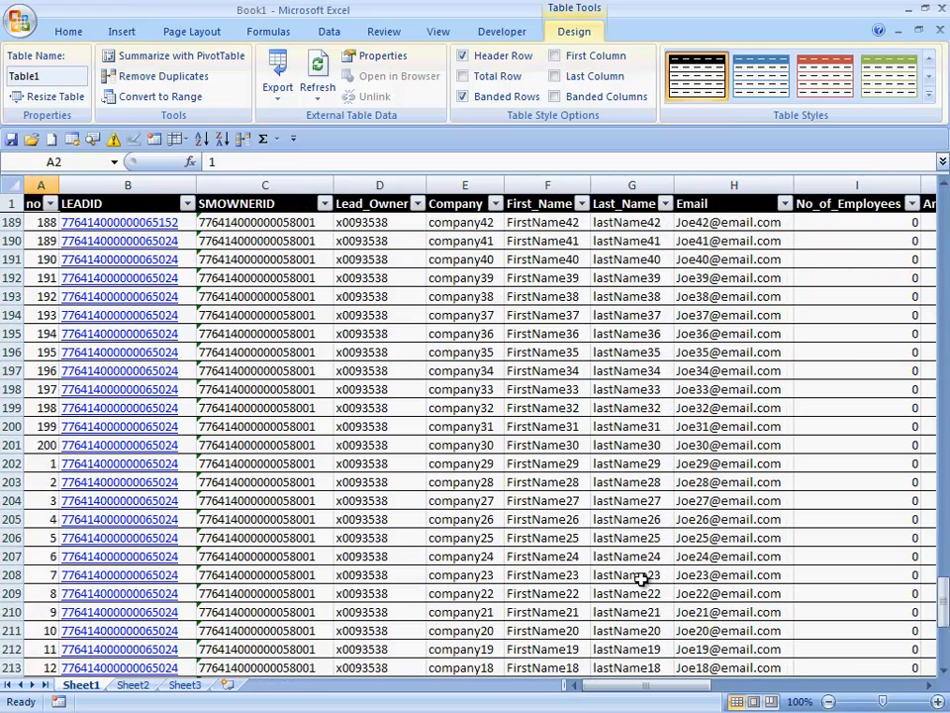
pyautogui.scroll(-3)
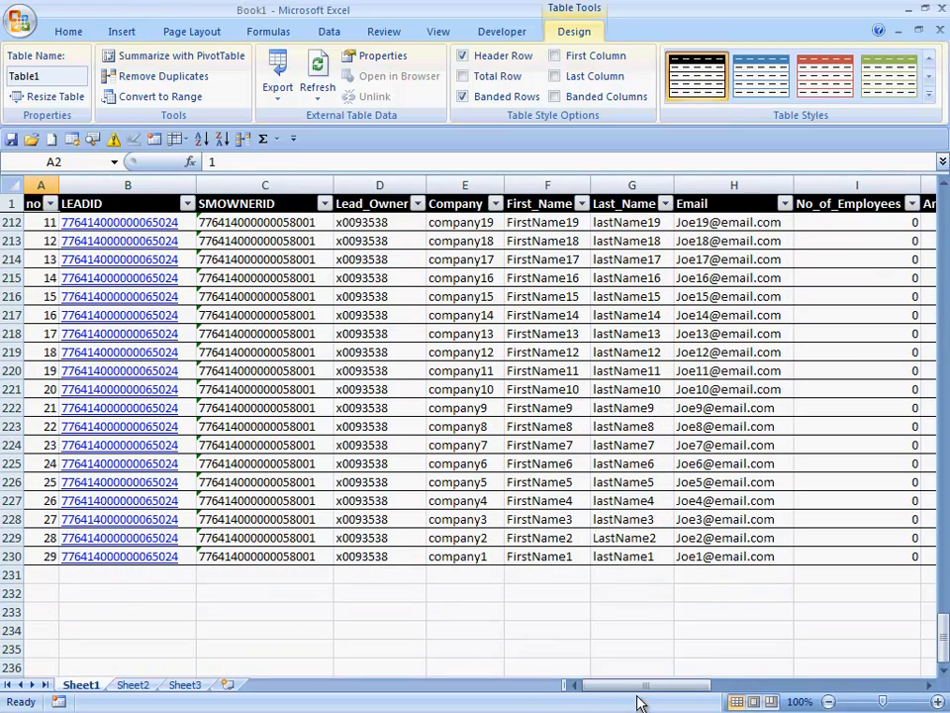
pyautogui.moveTo(123, 542)
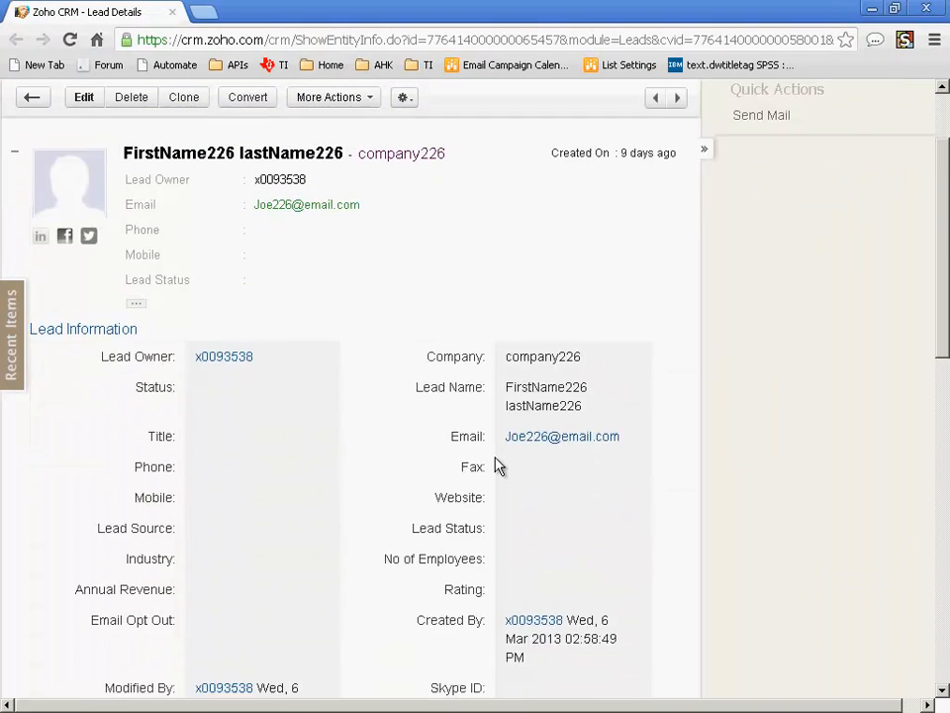
pyautogui.scroll(-3)
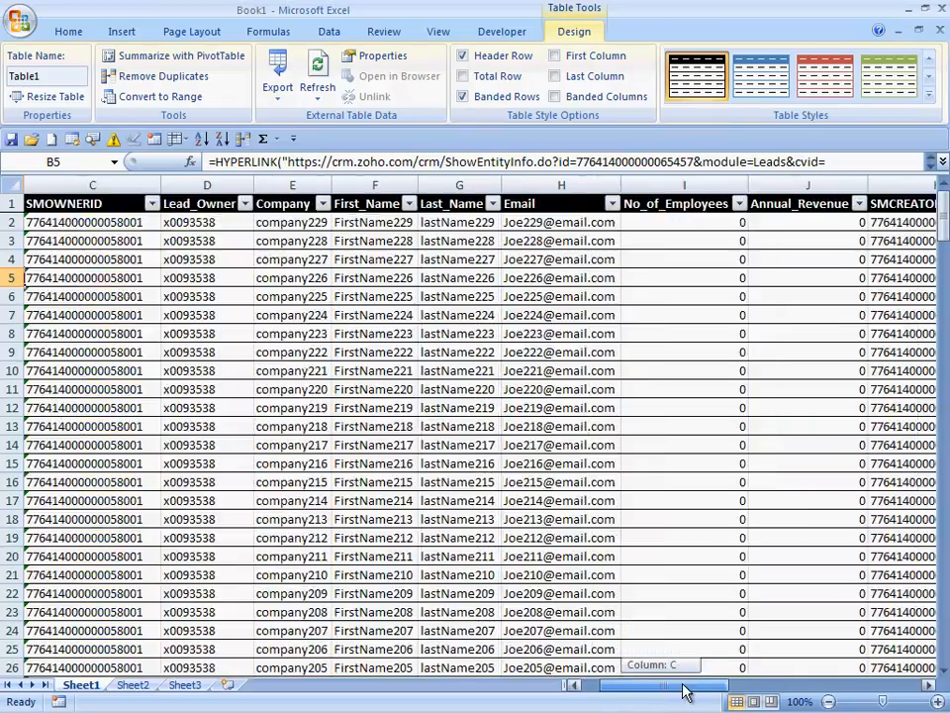
pyautogui.hscroll(3)
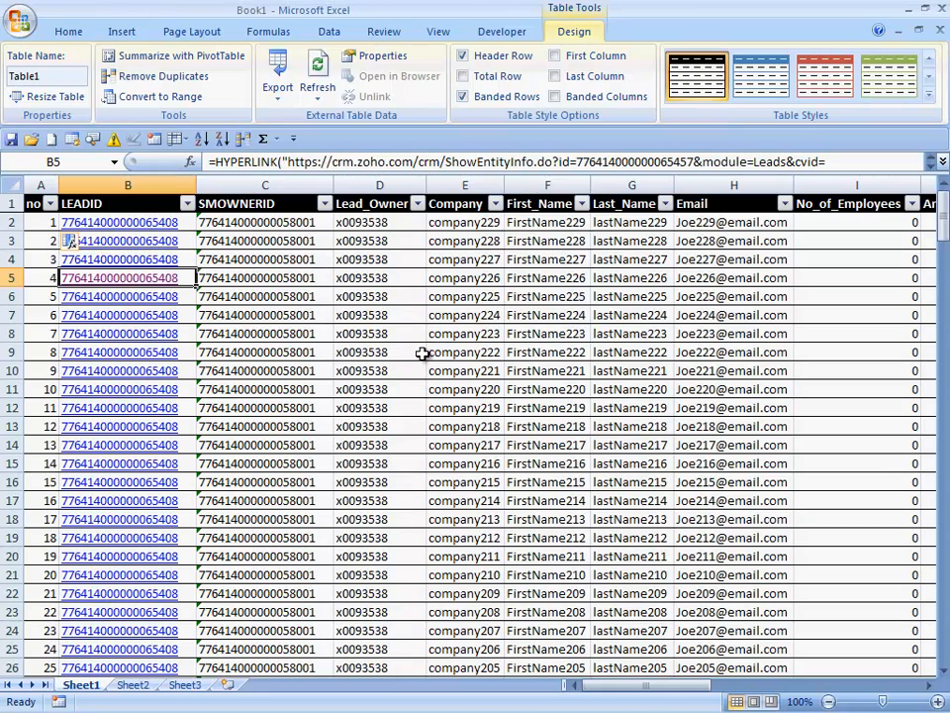
pyautogui.moveTo(584, 359)
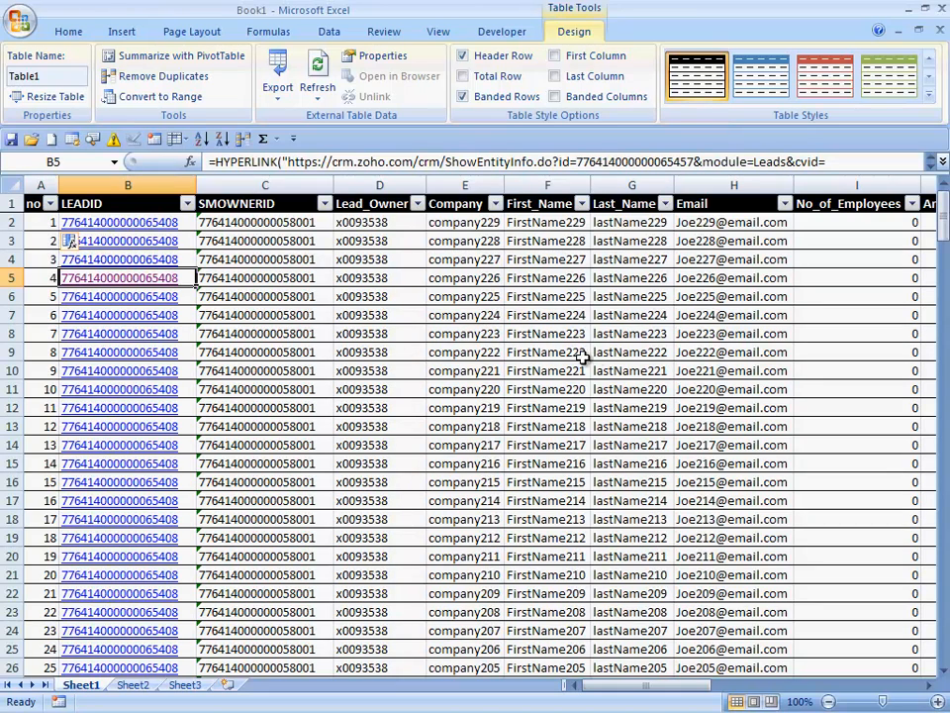